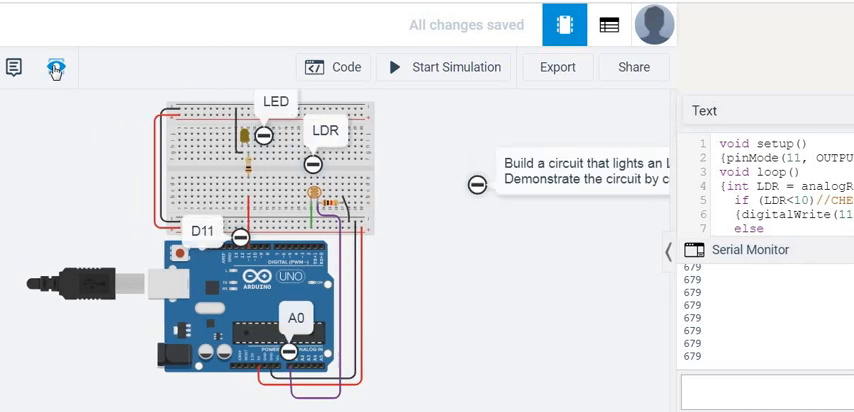
Open the code editor and scroll through the sketch lighting the pin 11 LED when A0 reads below 10.
click(55, 67)
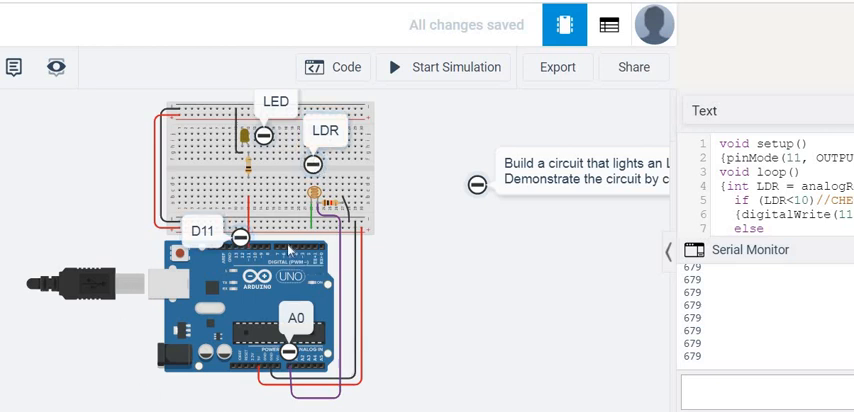
mouse_move(405, 201)
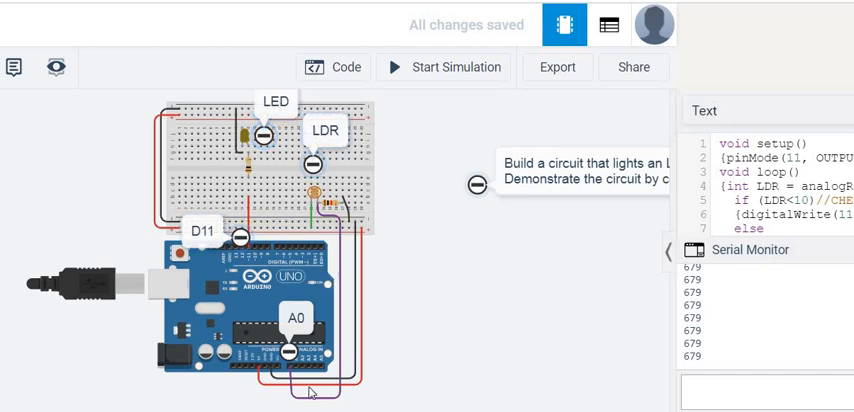
mouse_move(655, 272)
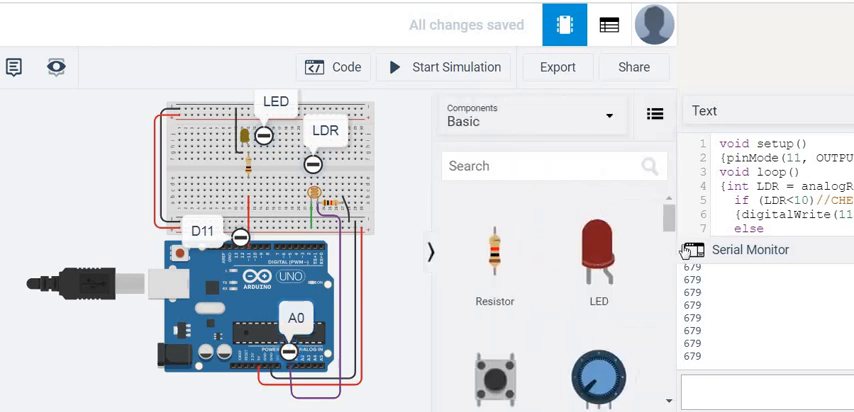
click(345, 67)
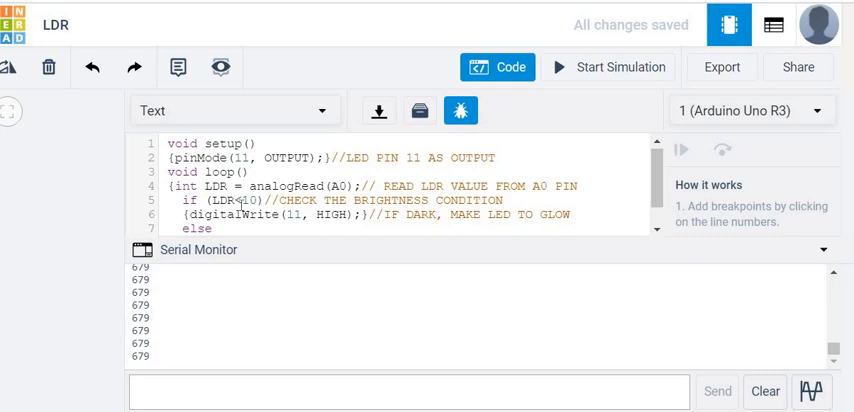
scroll(down, 3)
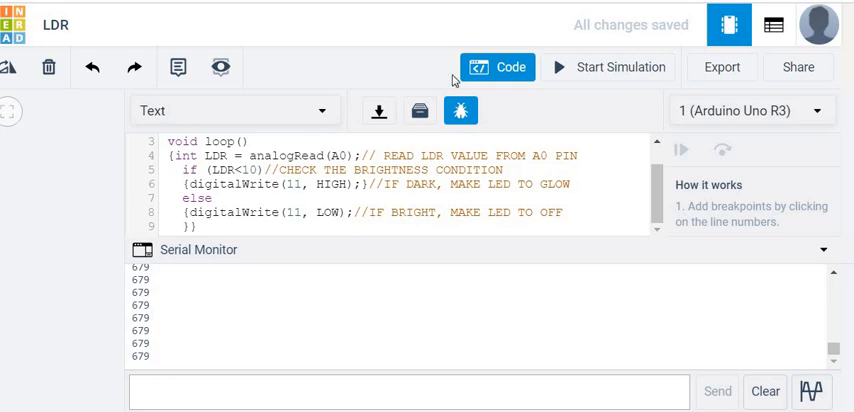
Close the code editor and start the LDR circuit simulation.
click(498, 66)
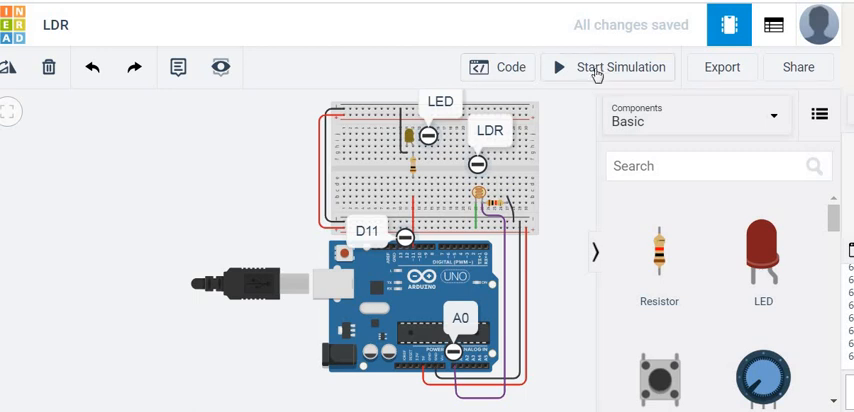
mouse_move(608, 66)
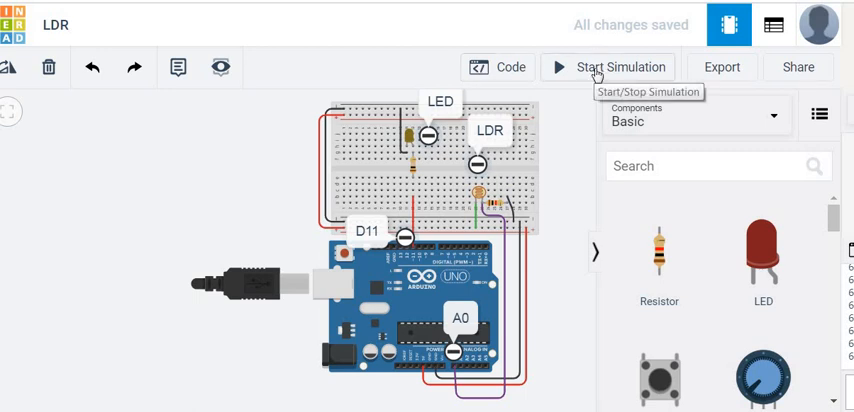
click(608, 66)
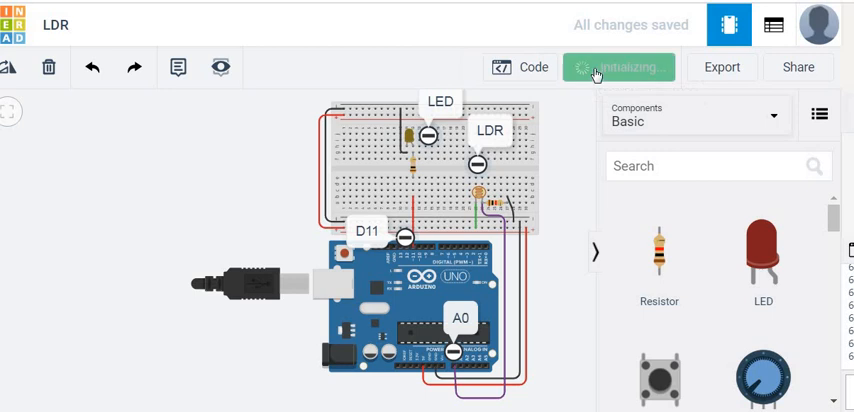